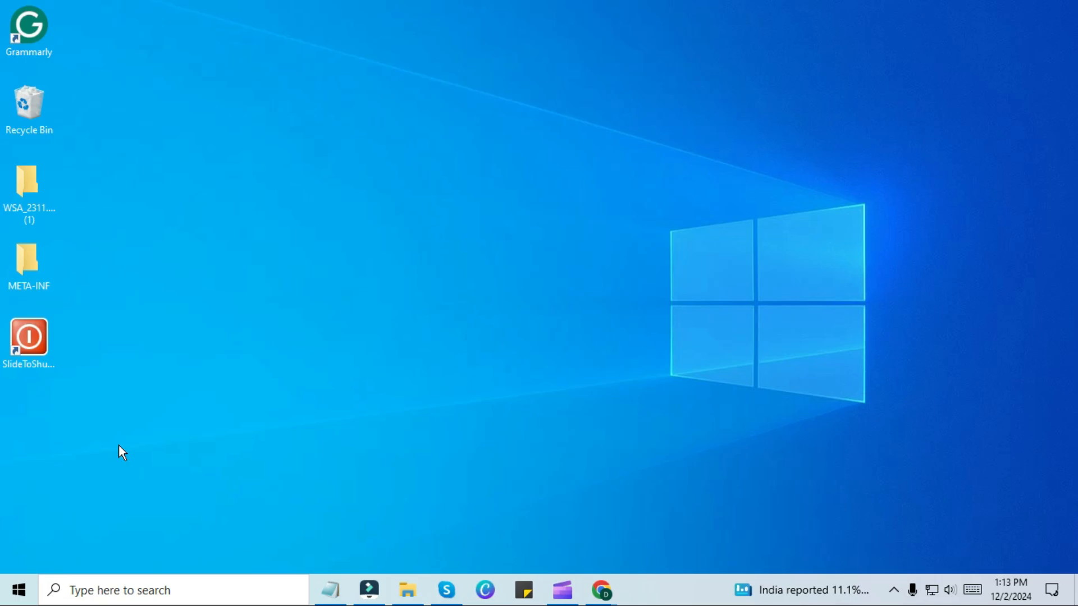
pyautogui.moveTo(269, 465)
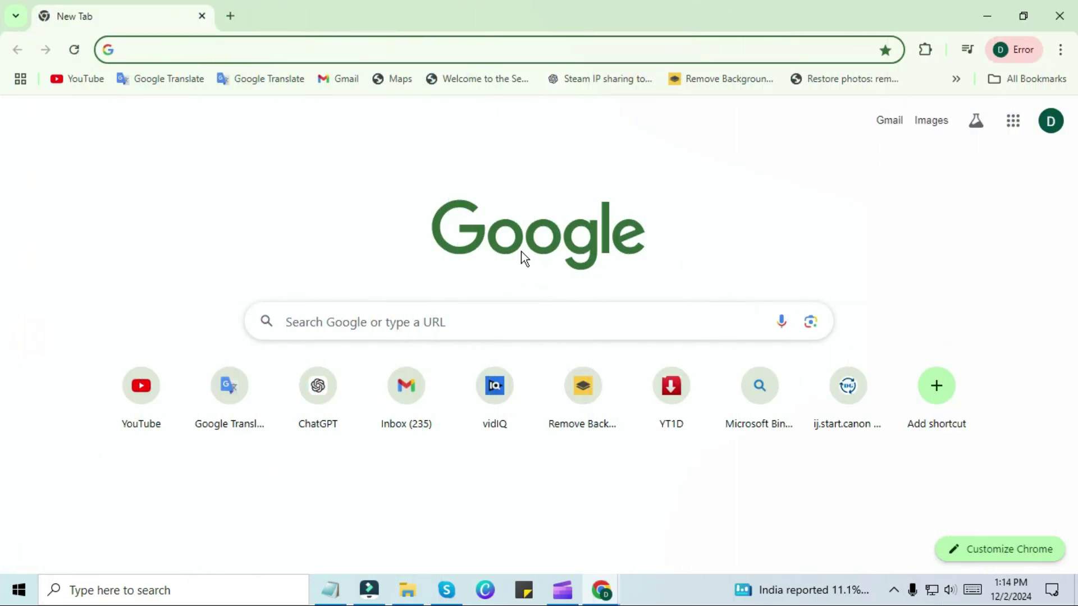
pyautogui.moveTo(903, 161)
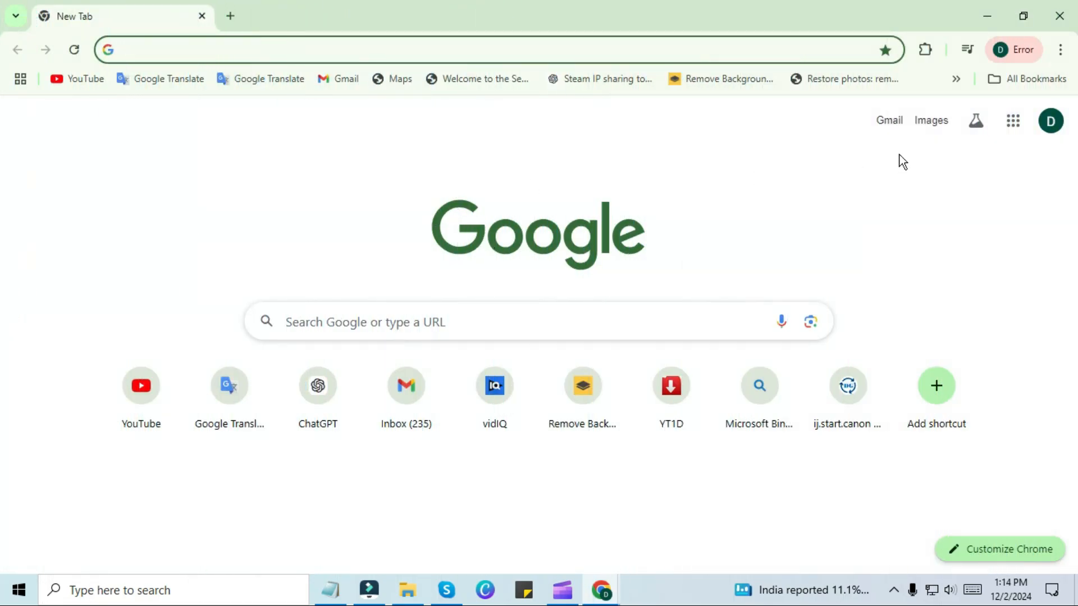
# Go from Chrome Settings to the Extensions page listing installed extensions
pyautogui.click(1061, 49)
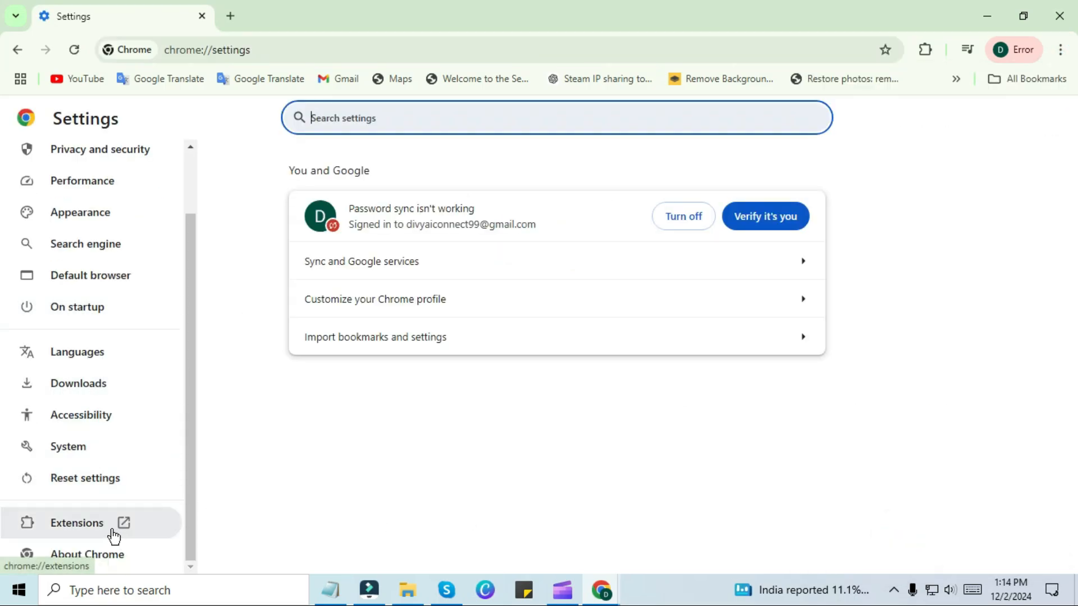
pyautogui.click(77, 523)
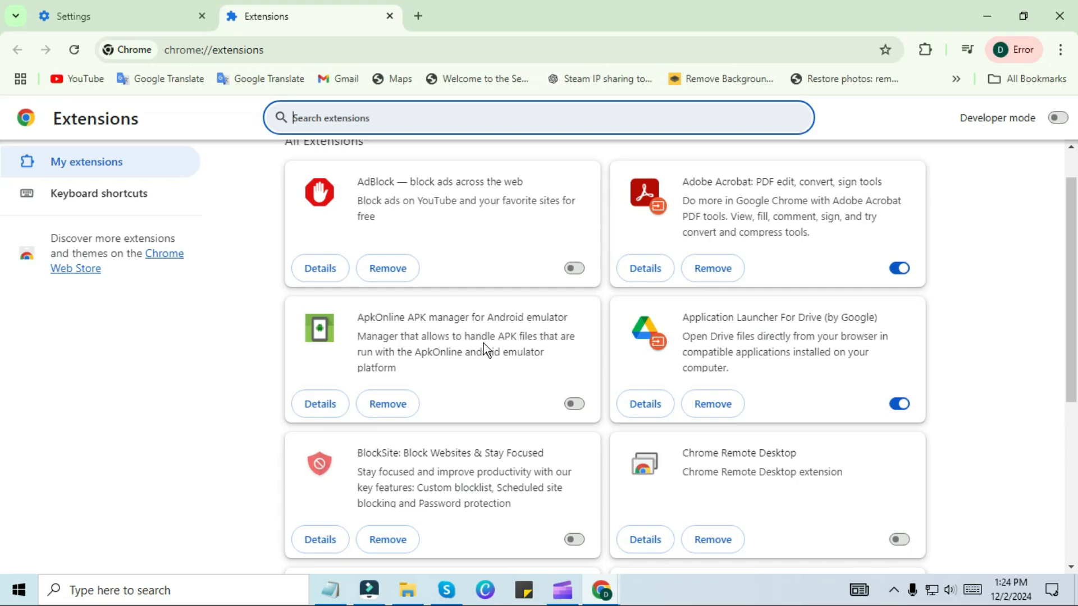
pyautogui.moveTo(459, 368)
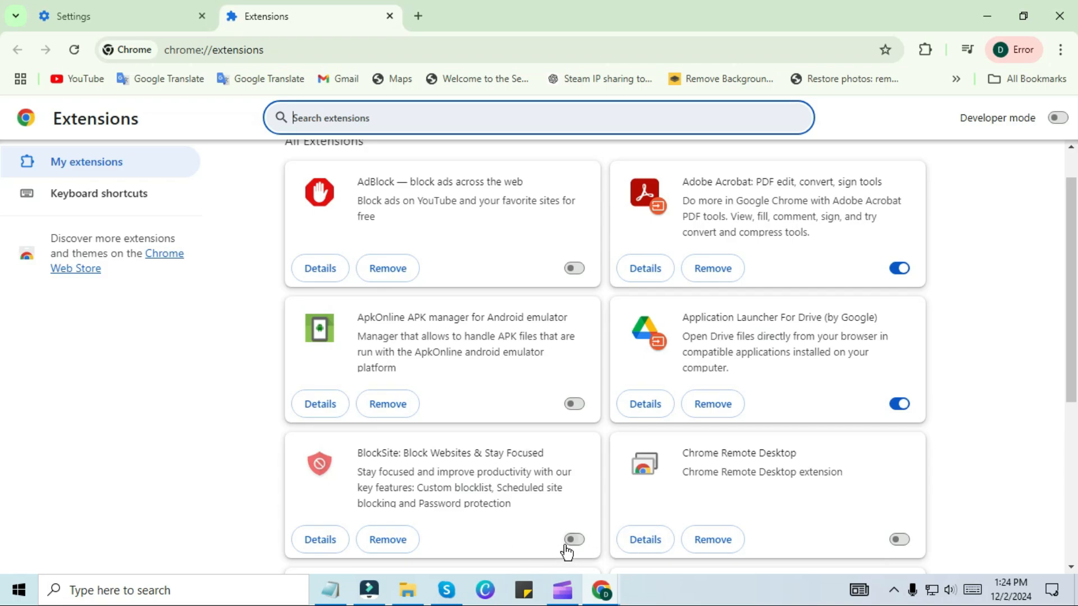
# Remove the BlockSite: Block Websites & Stay Focused extension and confirm its removal
pyautogui.click(572, 539)
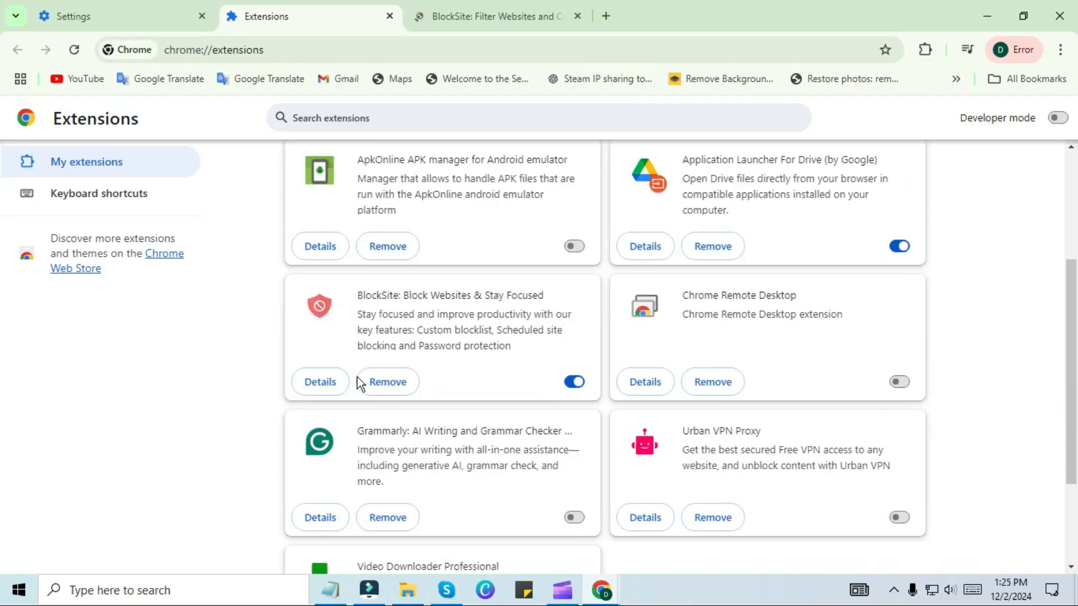
pyautogui.moveTo(387, 383)
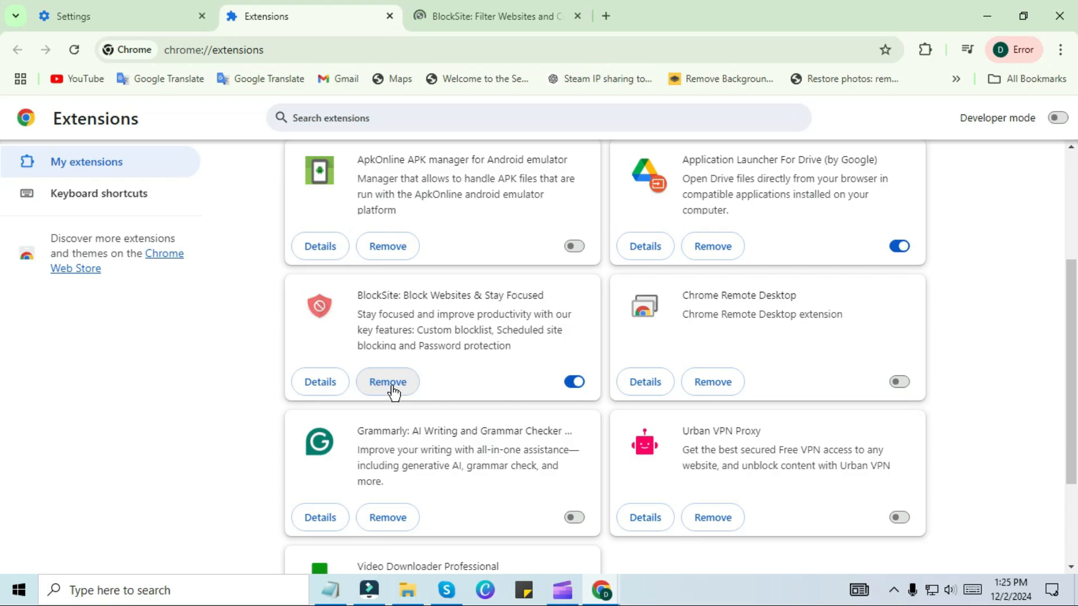
pyautogui.click(387, 383)
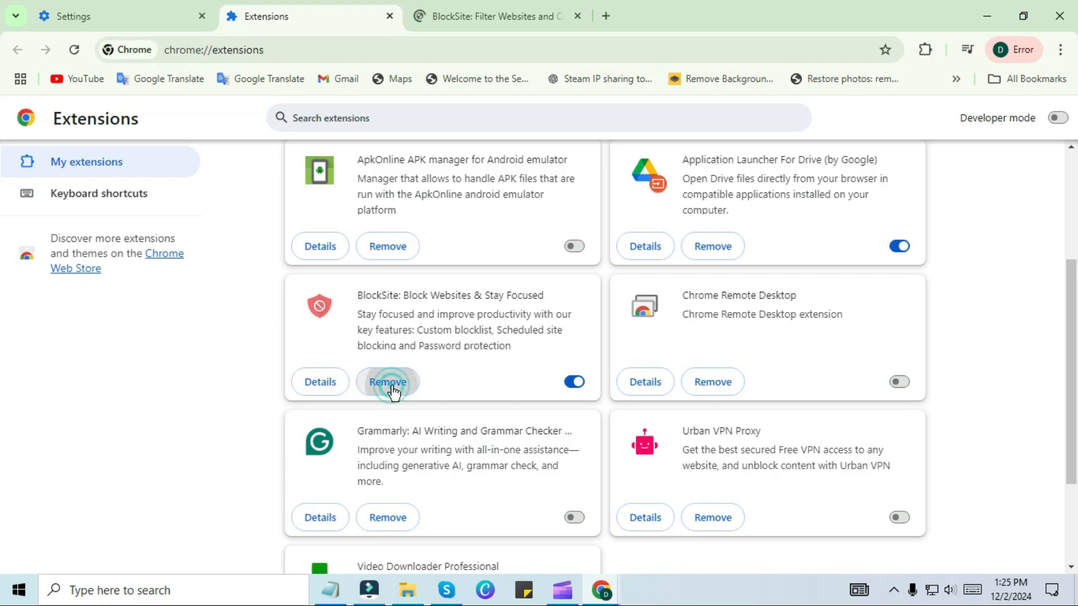
pyautogui.click(387, 382)
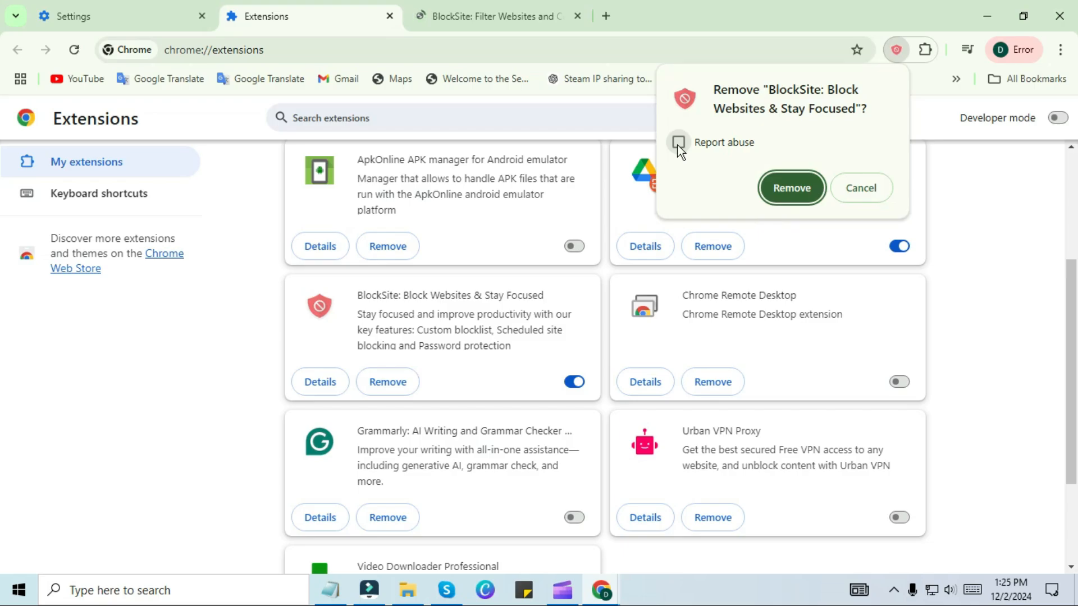
pyautogui.click(679, 143)
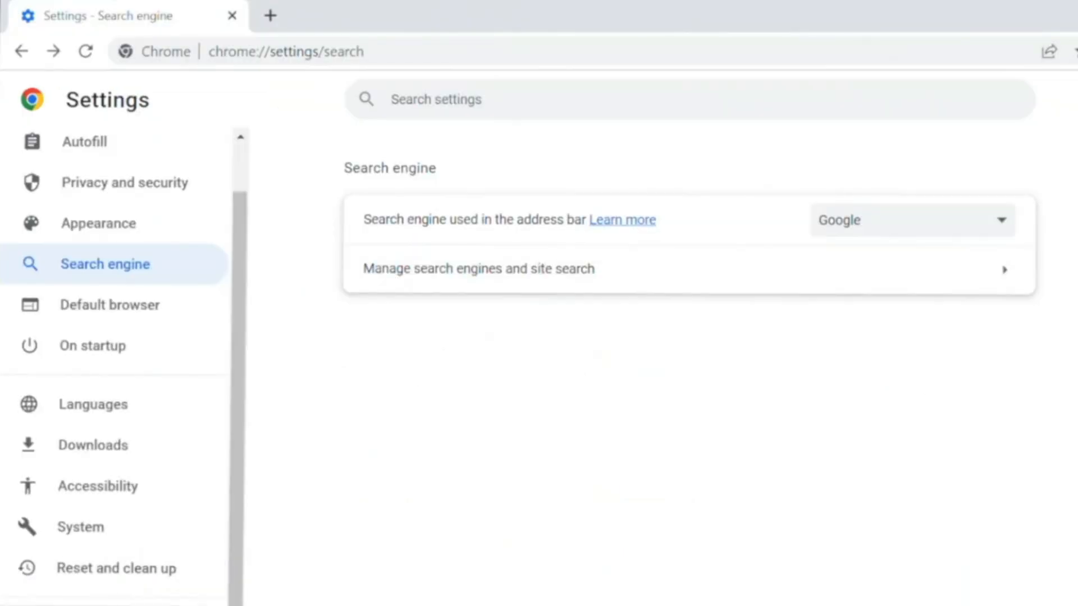
# Go to Reset and clean up, then the Clean up computer page
pyautogui.click(114, 569)
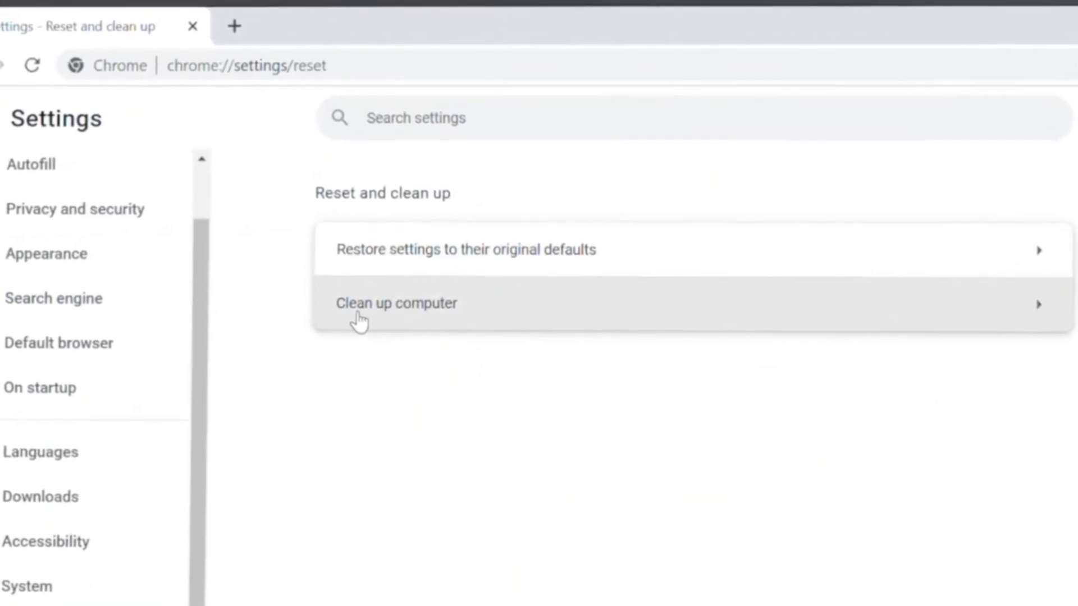
pyautogui.click(396, 302)
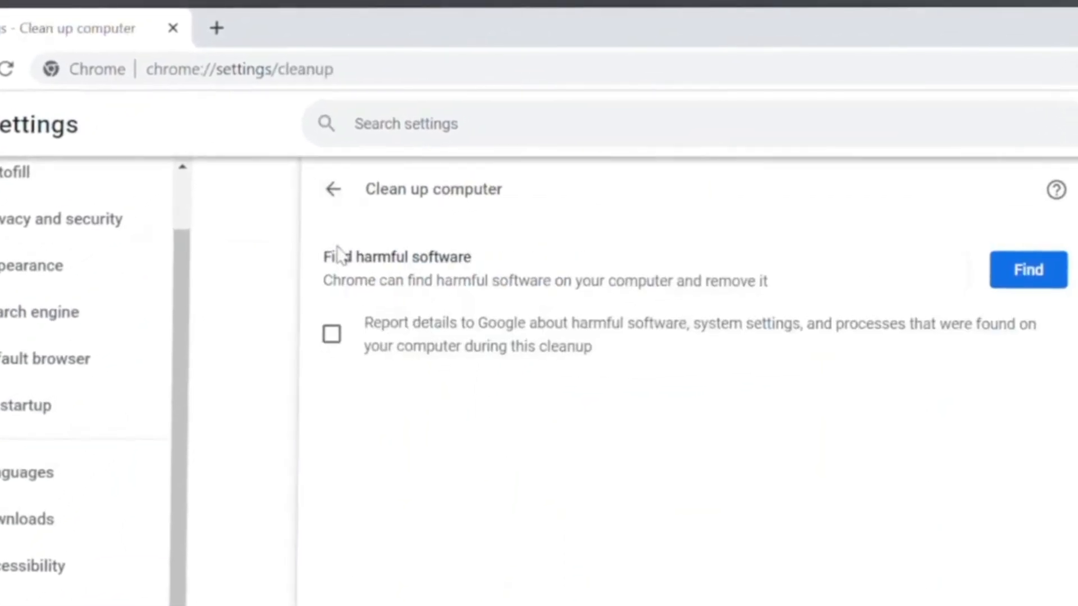
pyautogui.moveTo(410, 280)
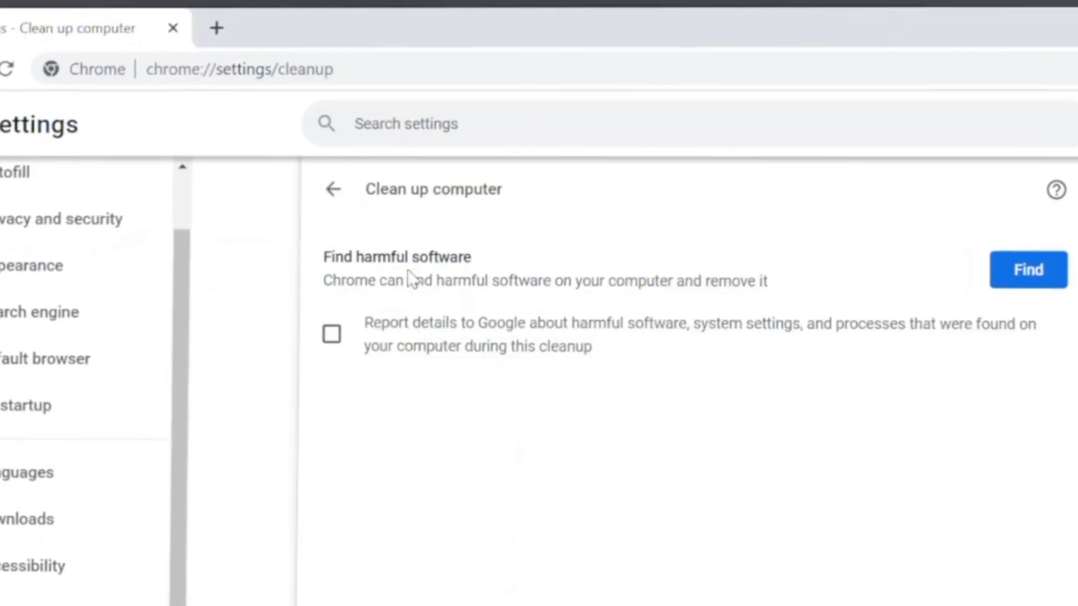
pyautogui.moveTo(430, 264)
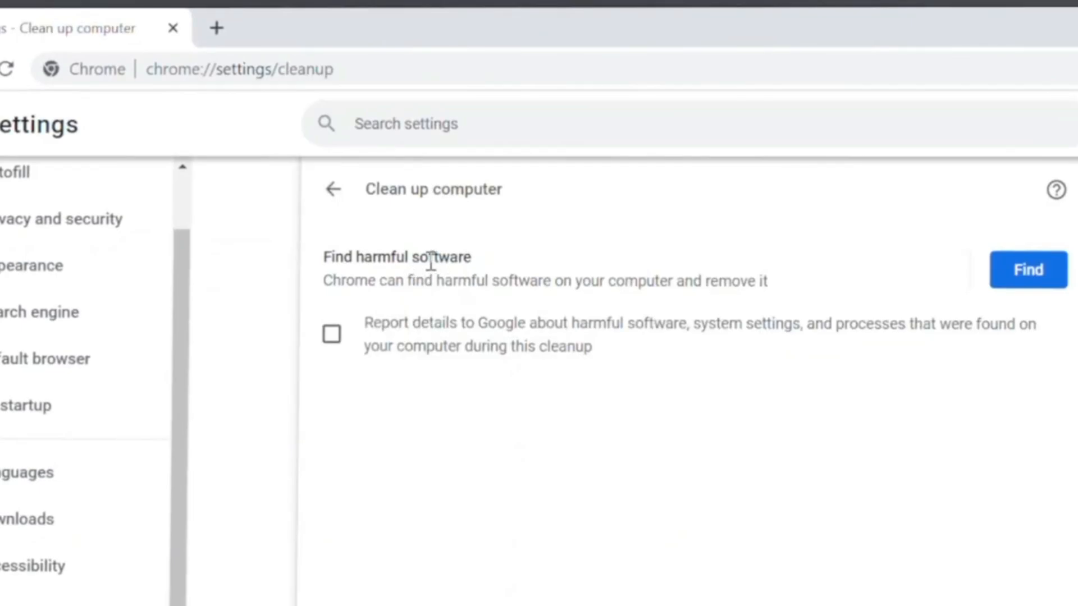
pyautogui.moveTo(1029, 269)
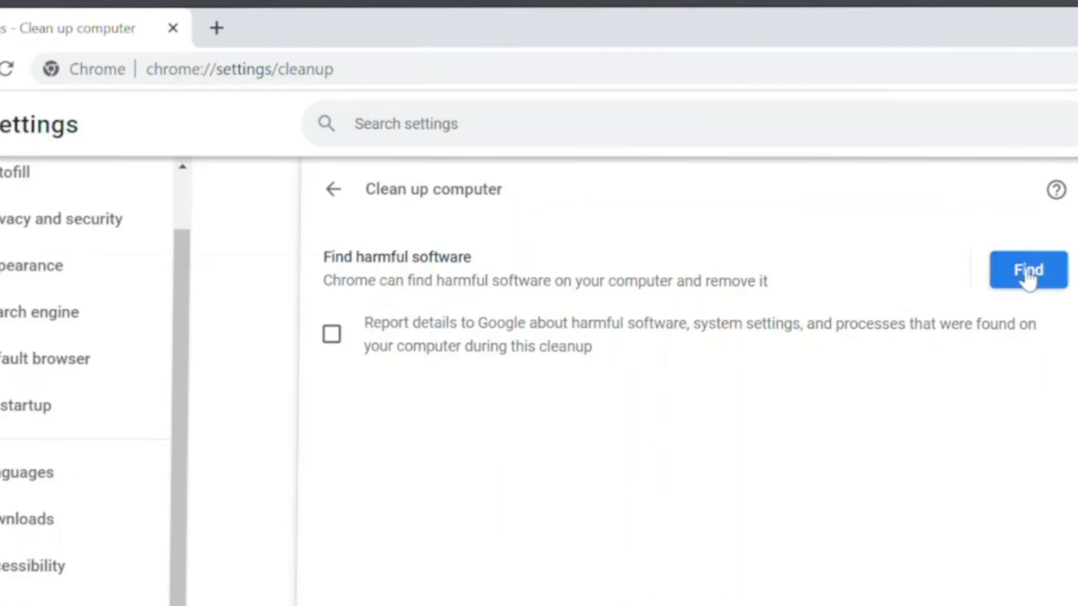
# Start Chrome's Find scan for harmful software on the Clean up computer page
pyautogui.click(1028, 269)
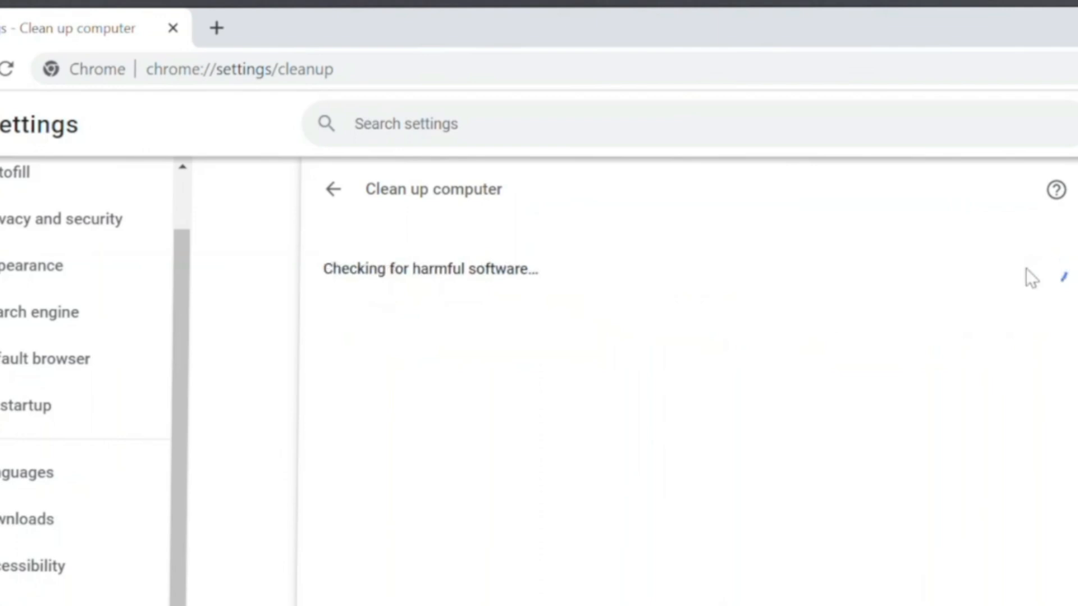
pyautogui.moveTo(1039, 278)
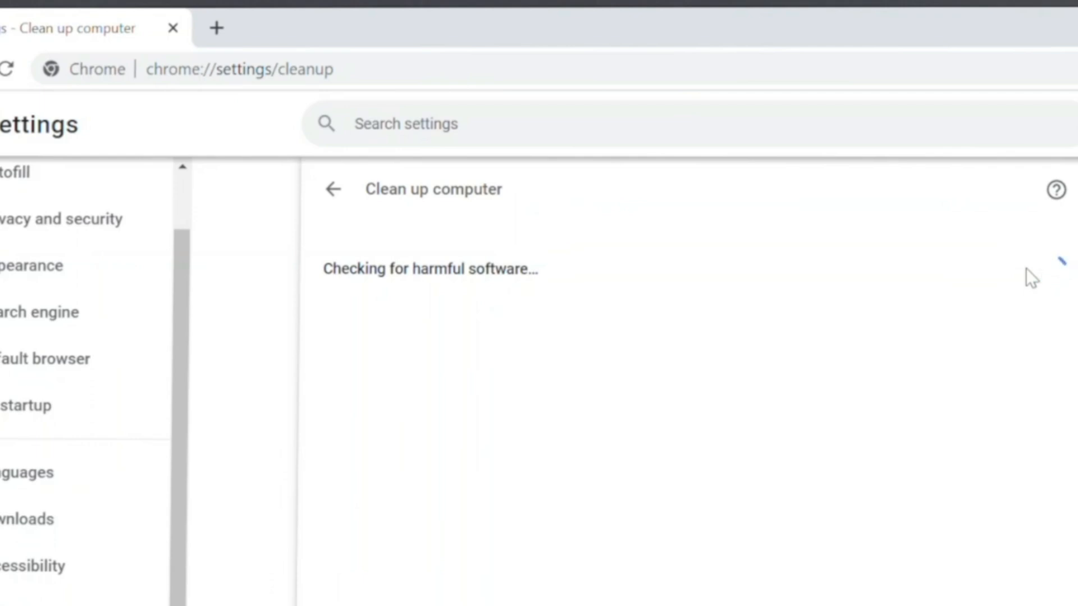
pyautogui.moveTo(783, 306)
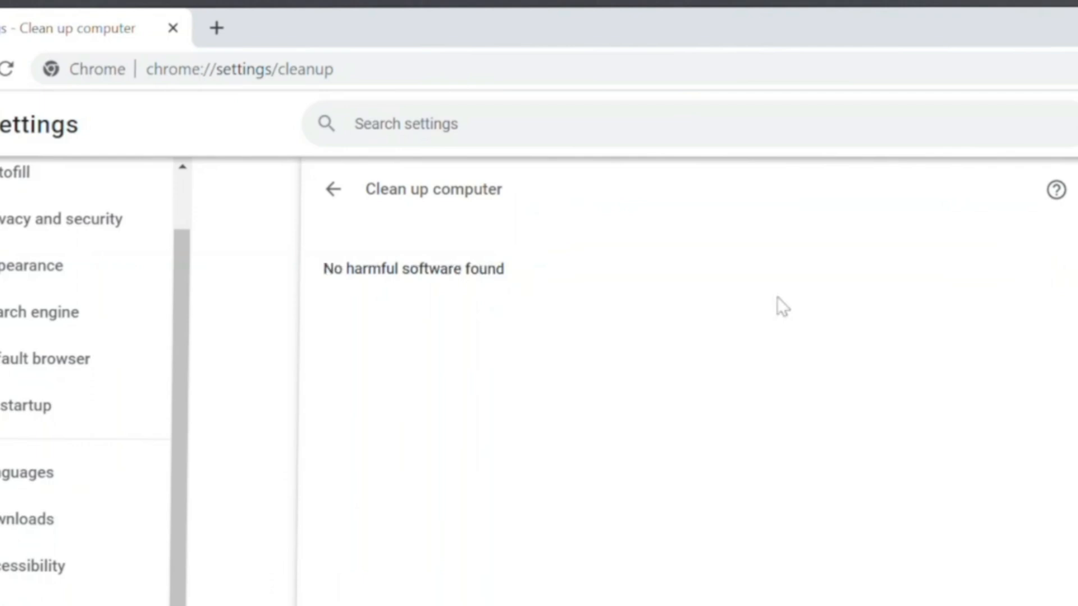
pyautogui.moveTo(885, 440)
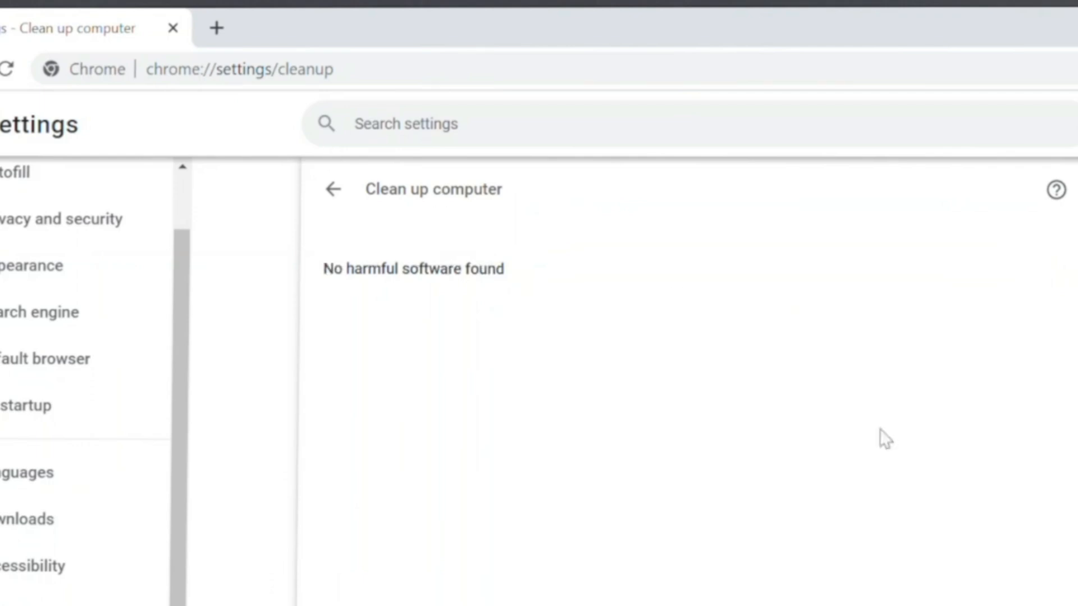
pyautogui.moveTo(515, 392)
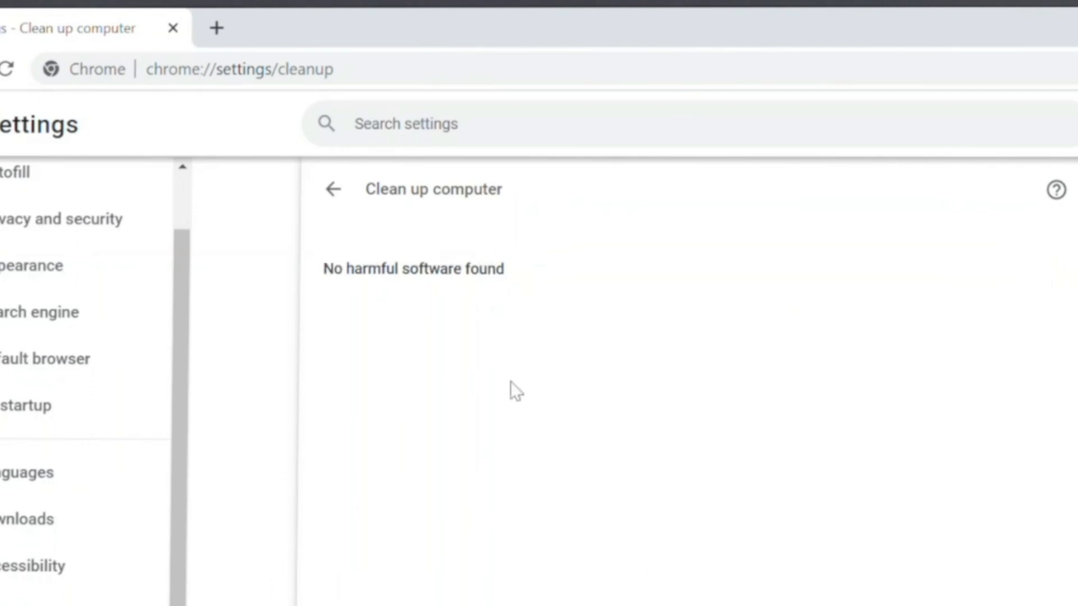
pyautogui.moveTo(478, 300)
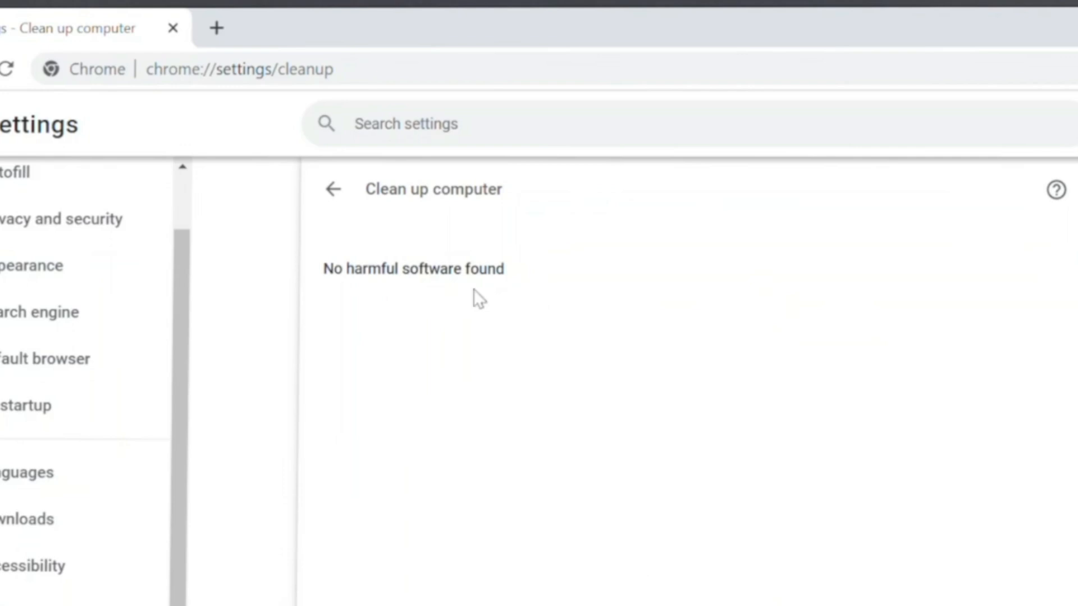
# Restore Chrome settings to their original defaults and confirm Reset settings
pyautogui.click(332, 189)
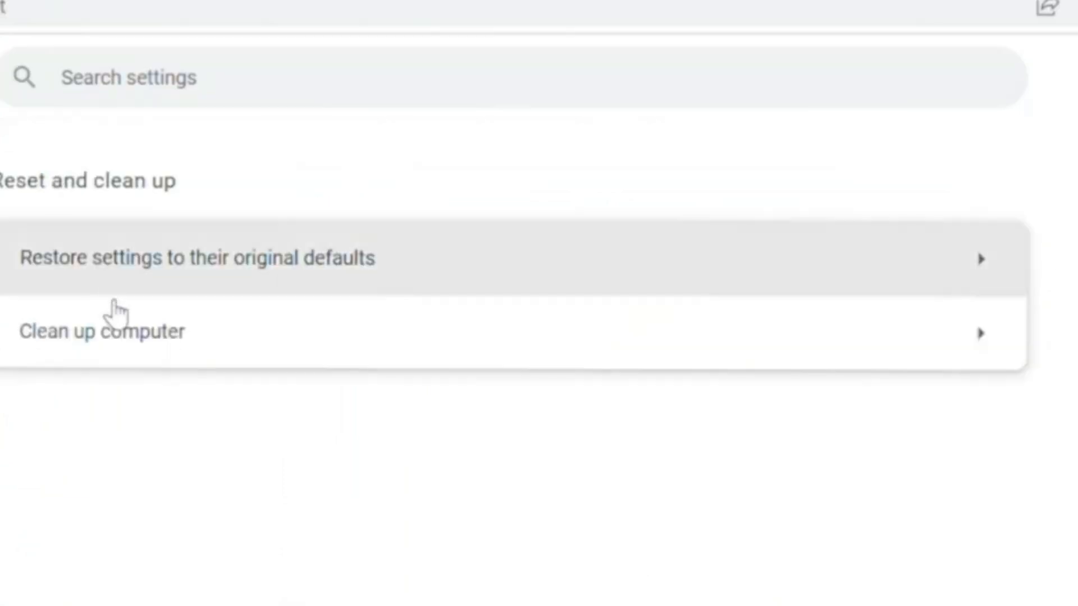
pyautogui.click(196, 258)
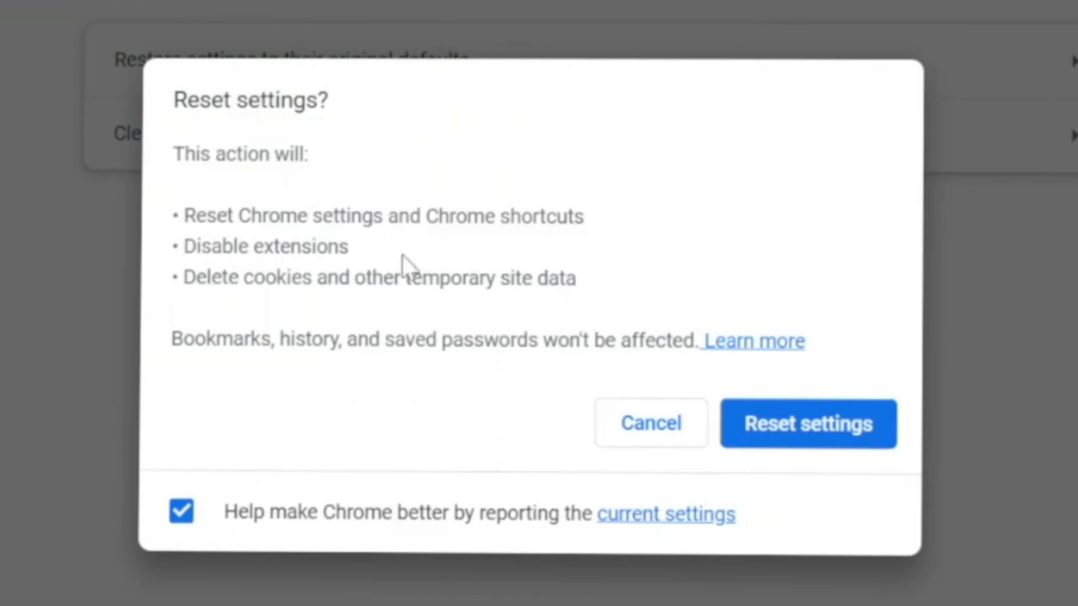
pyautogui.moveTo(619, 488)
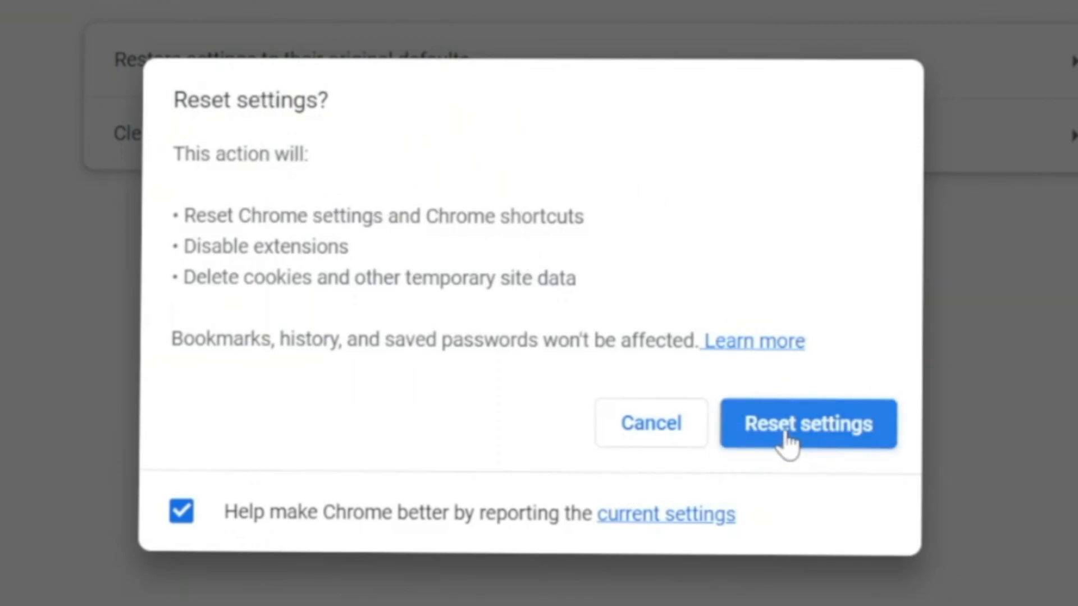
pyautogui.click(808, 422)
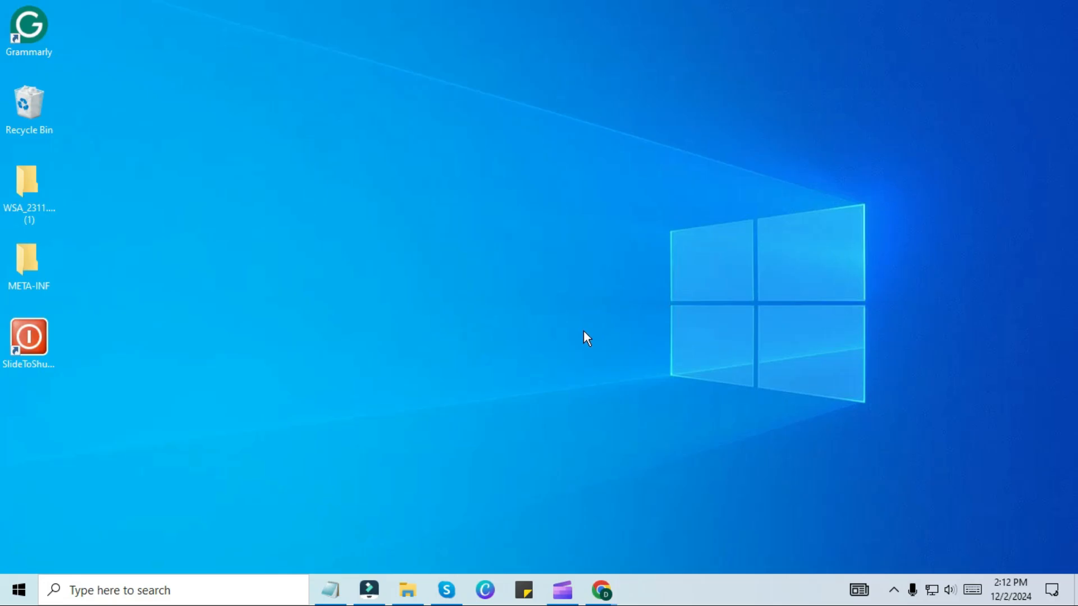
# Search the taskbar for 'security' and launch Windows Security
pyautogui.click(172, 590)
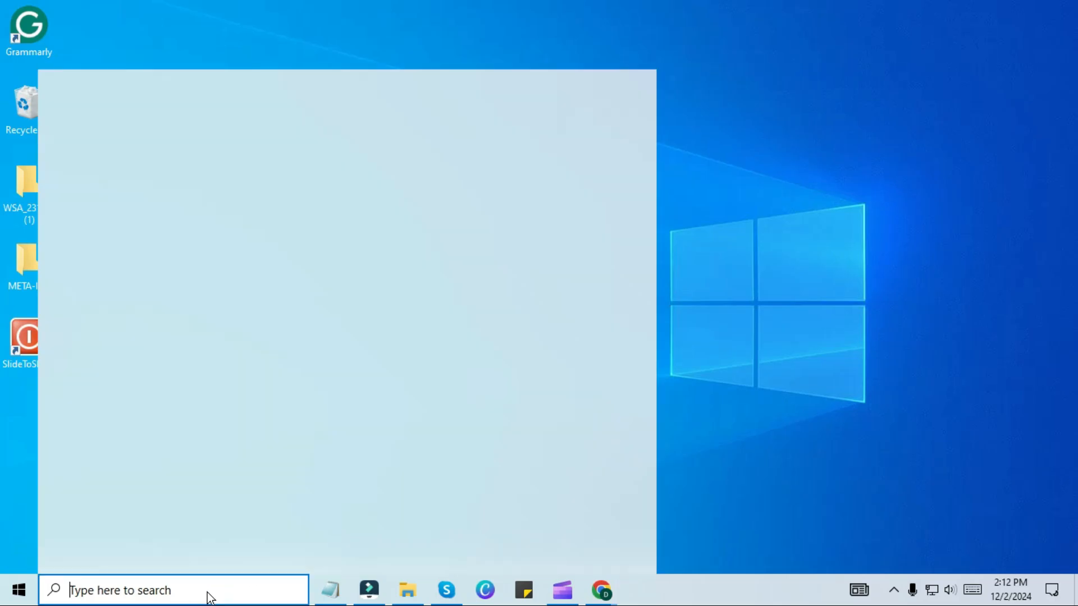
pyautogui.write('secu')
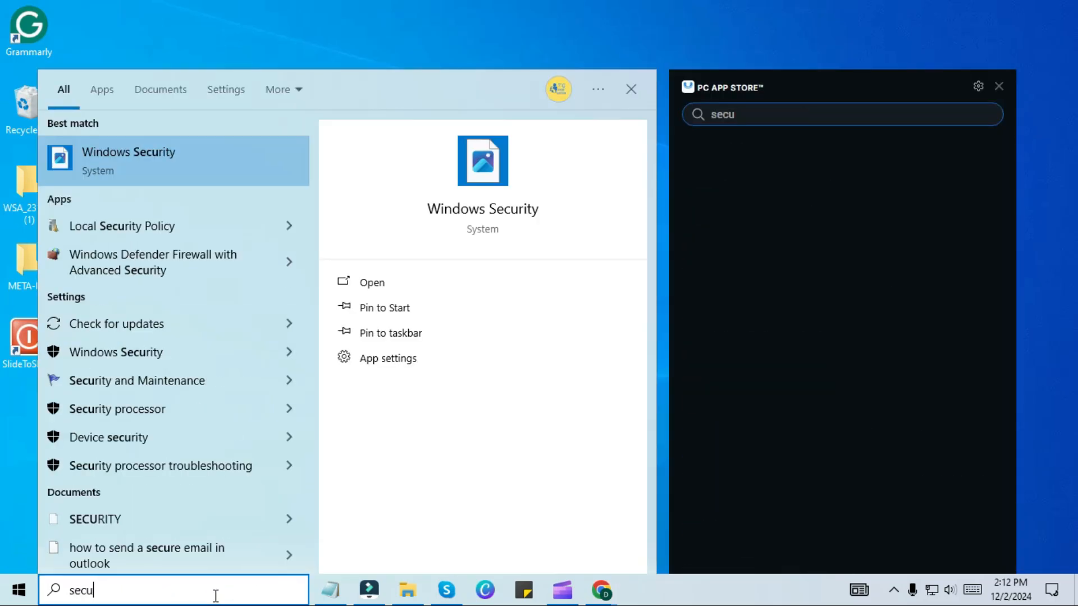
pyautogui.write('rity')
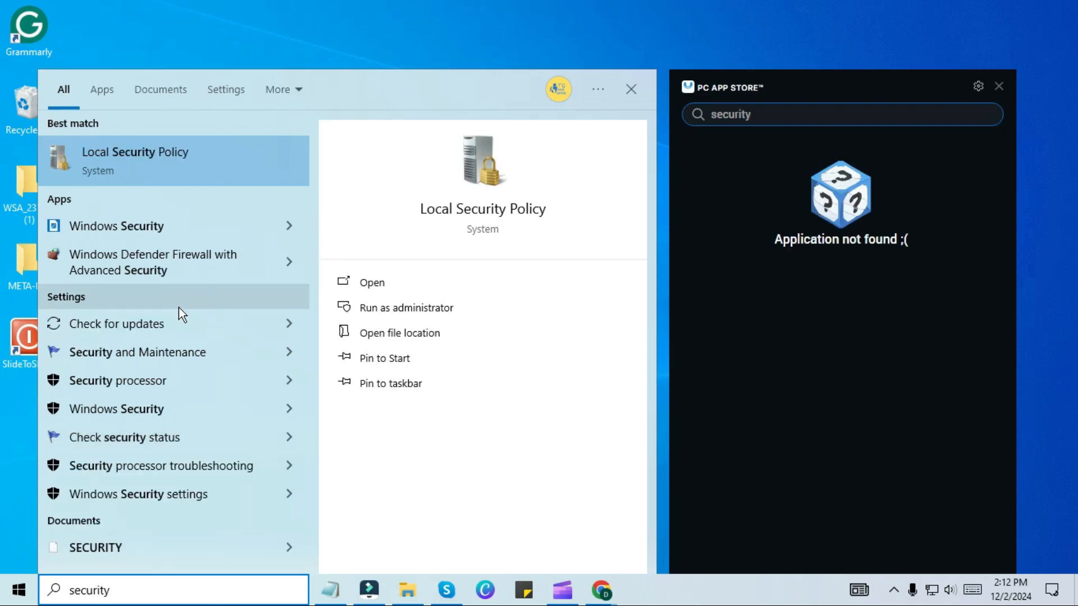
pyautogui.click(116, 226)
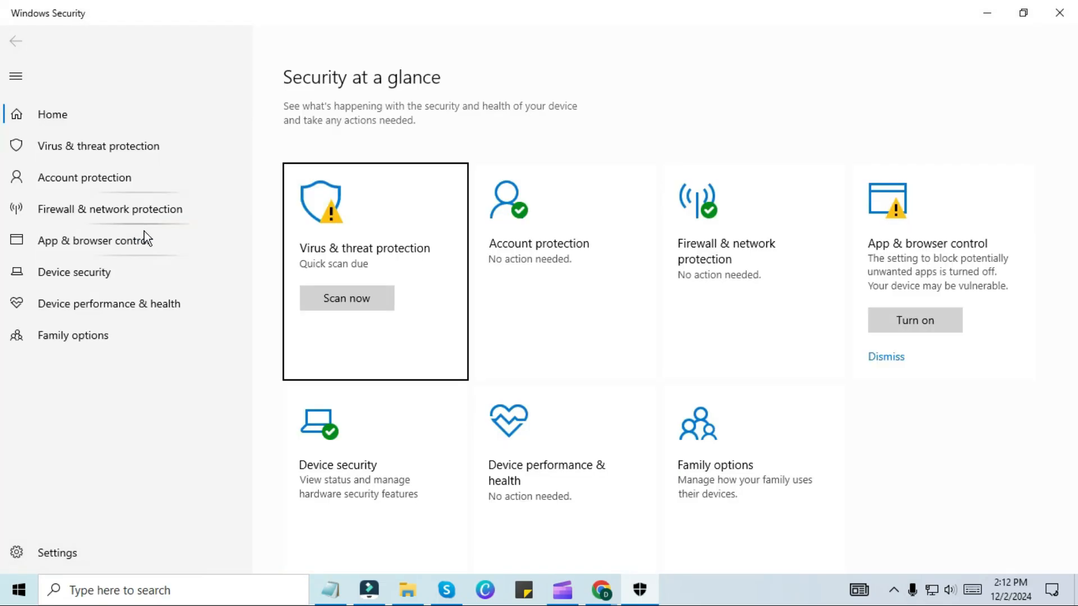
pyautogui.moveTo(374, 234)
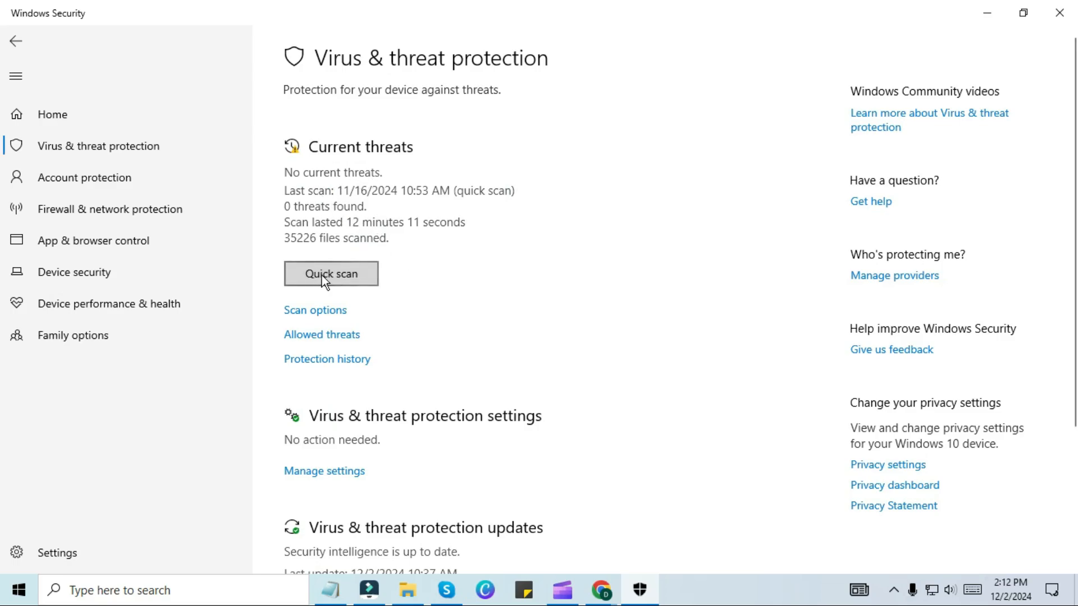
pyautogui.moveTo(332, 310)
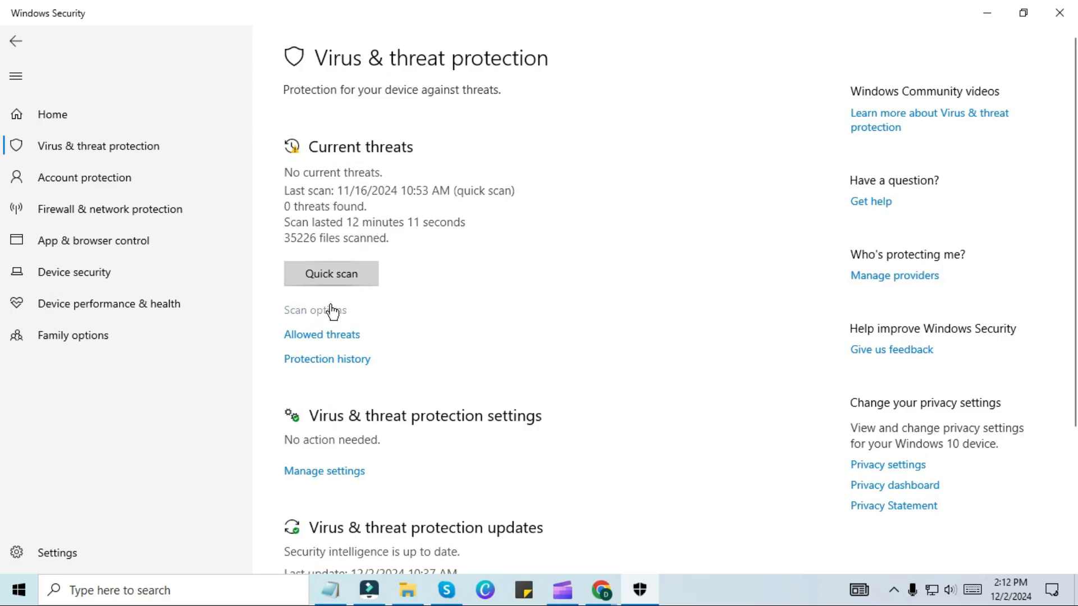
# Select Full scan under Scan options and start the scan
pyautogui.click(315, 310)
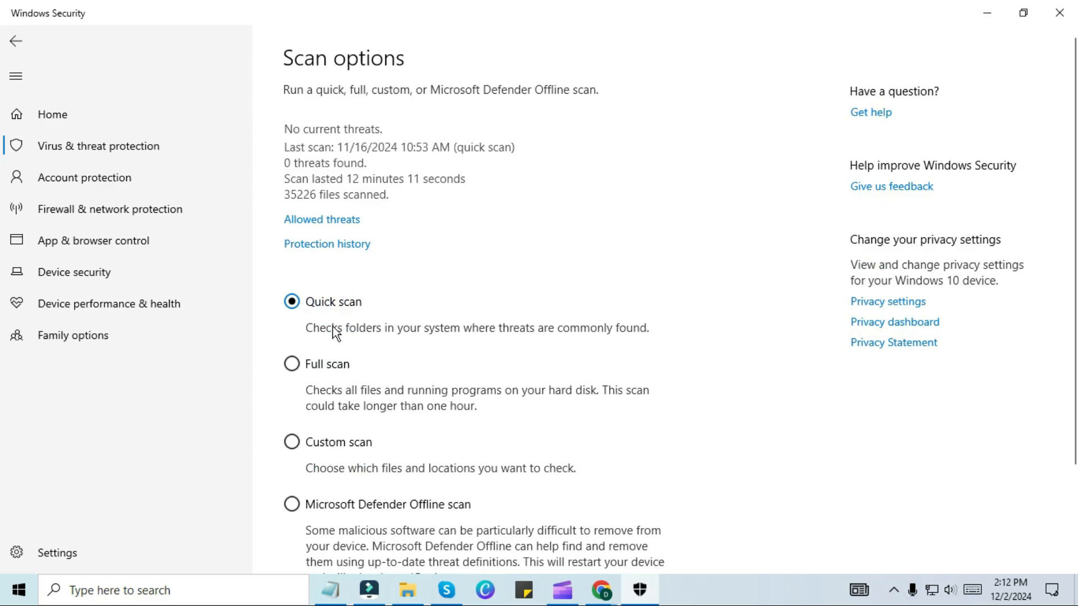
pyautogui.click(291, 364)
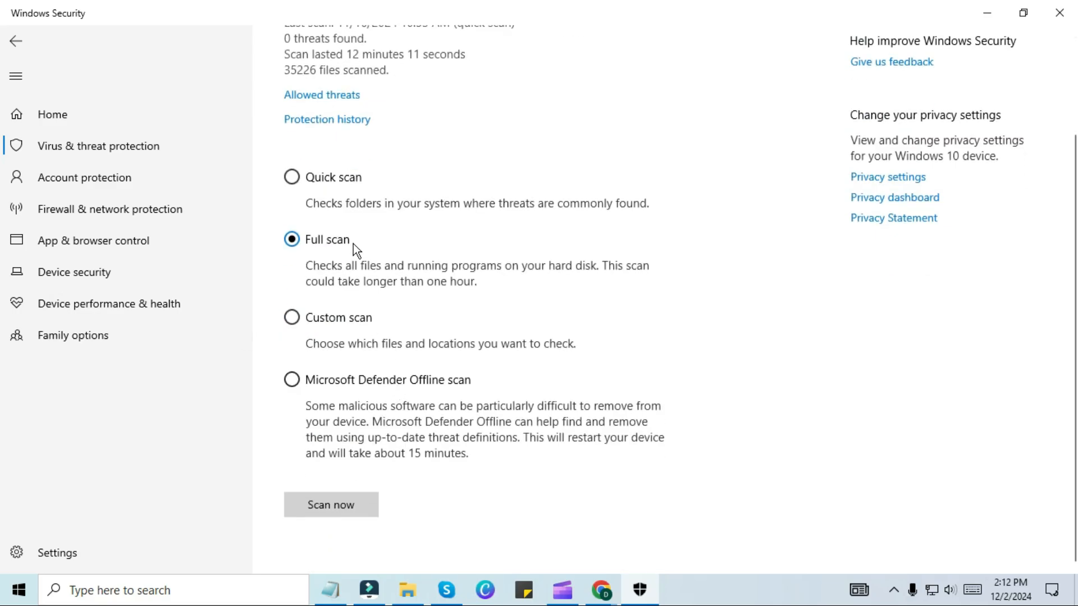
pyautogui.click(330, 504)
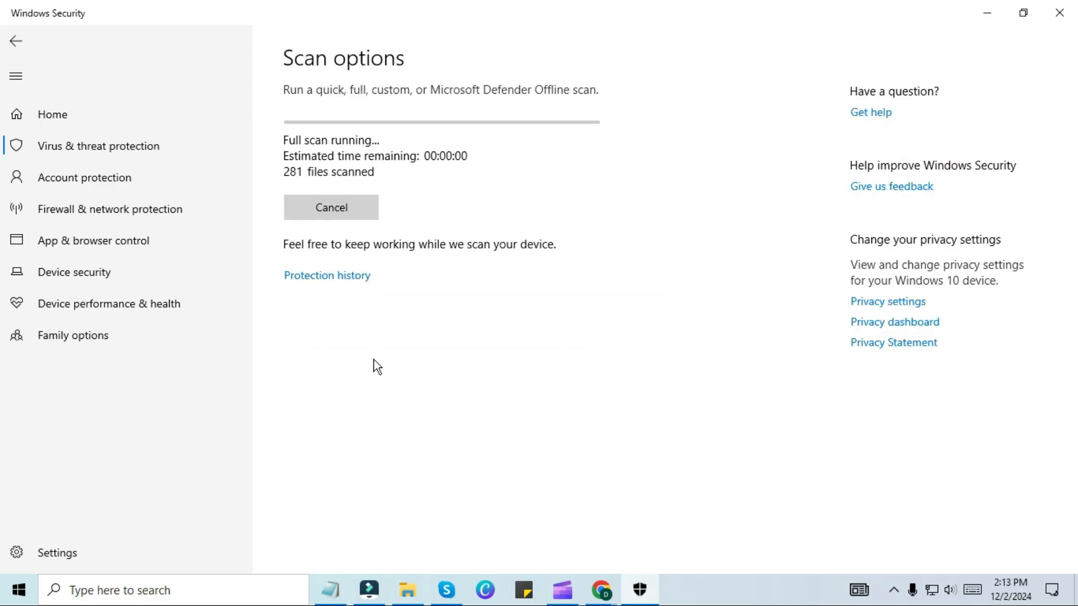